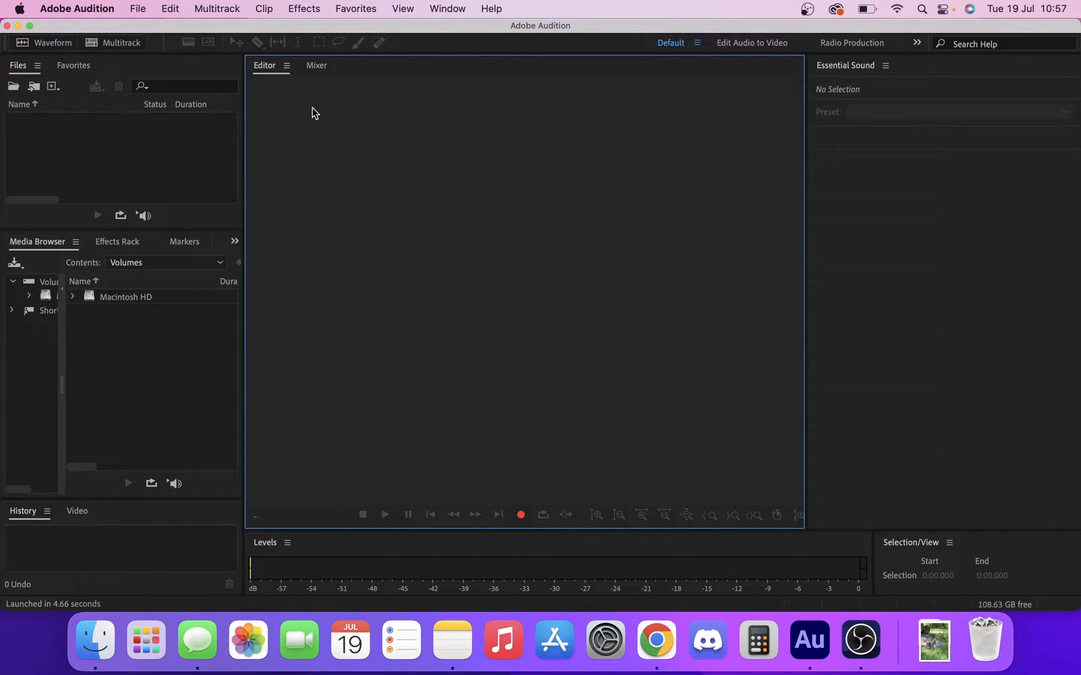
{"action": "mouse_move", "coordinate": [202, 8]}
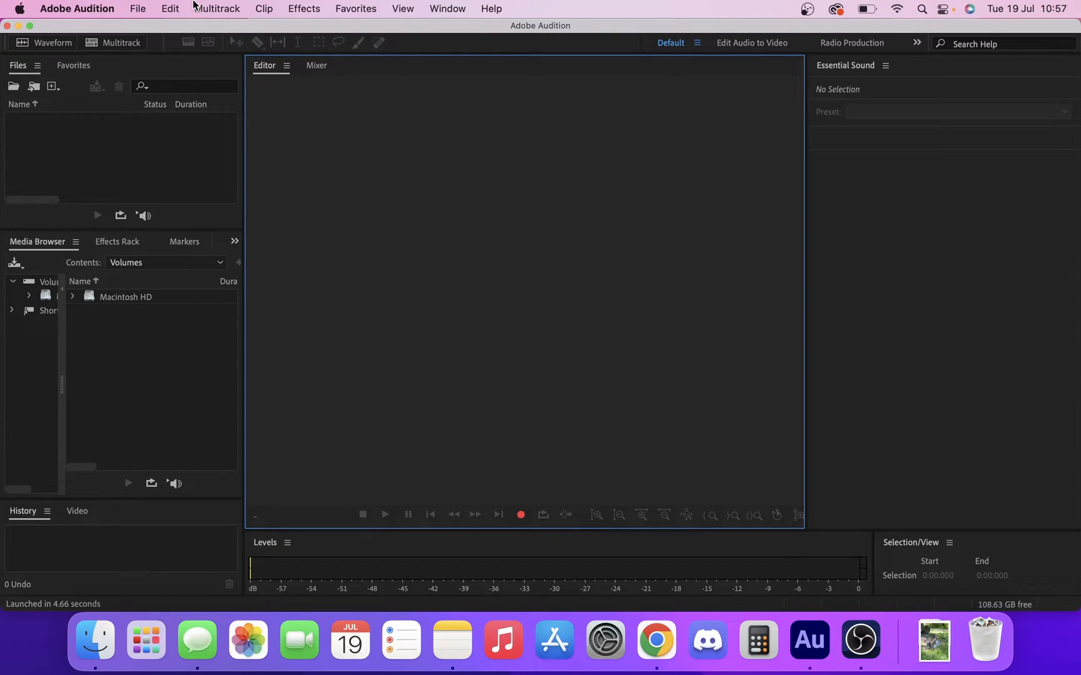
{"action": "mouse_move", "coordinate": [121, 8]}
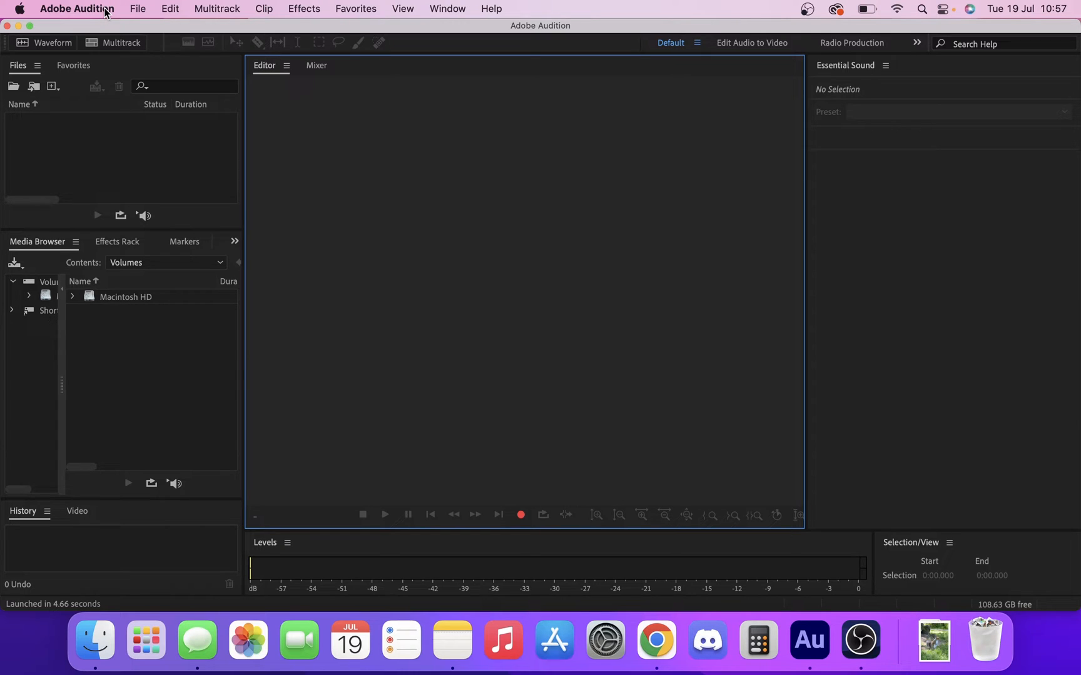
- Open Audition's Audio Hardware preferences from the Adobe Audition menu
{"action": "left_click", "coordinate": [76, 8]}
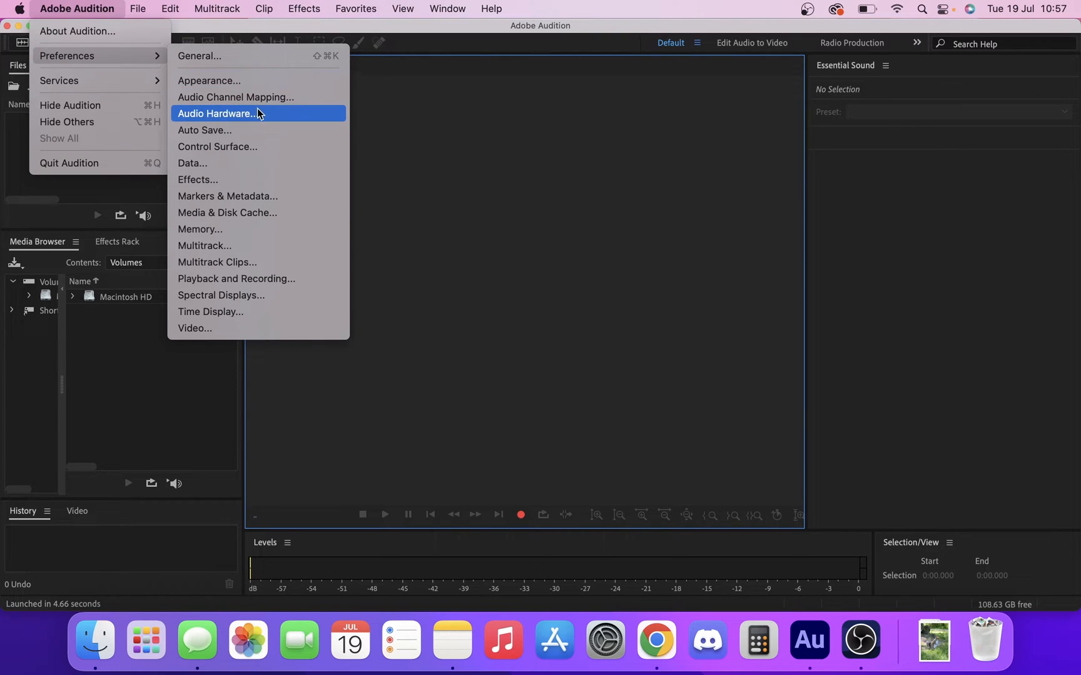
{"action": "left_click", "coordinate": [216, 113]}
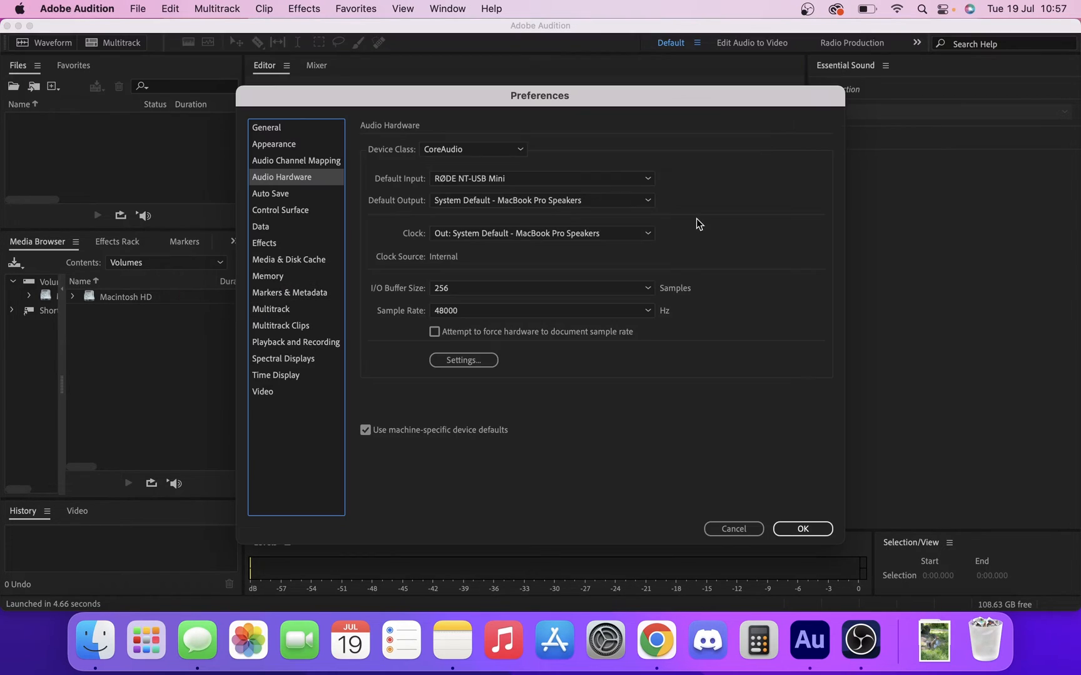
{"action": "mouse_move", "coordinate": [472, 177]}
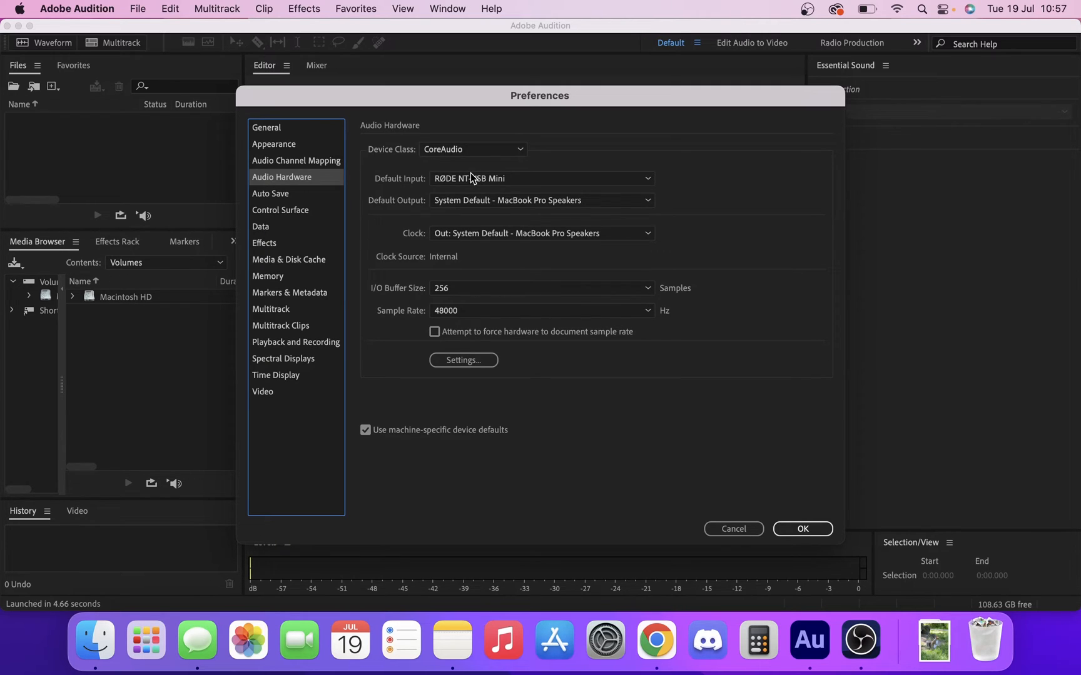
{"action": "mouse_move", "coordinate": [500, 202]}
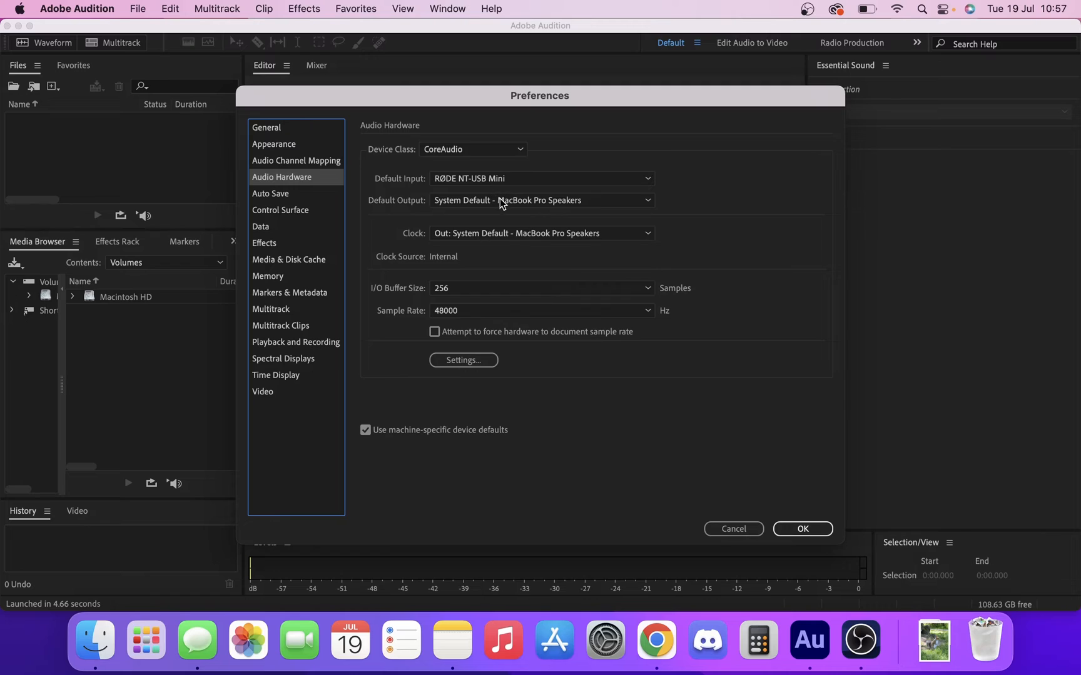
{"action": "mouse_move", "coordinate": [518, 182]}
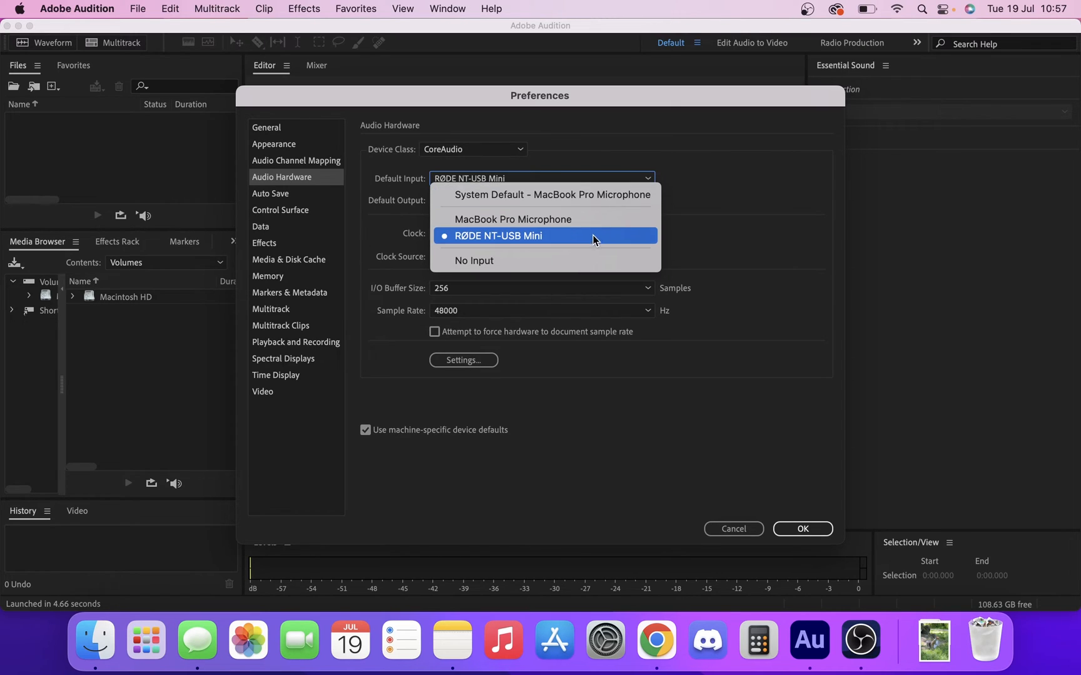
- Confirm RØDE NT-USB Mini as default input and close preferences with OK
{"action": "left_click", "coordinate": [802, 528]}
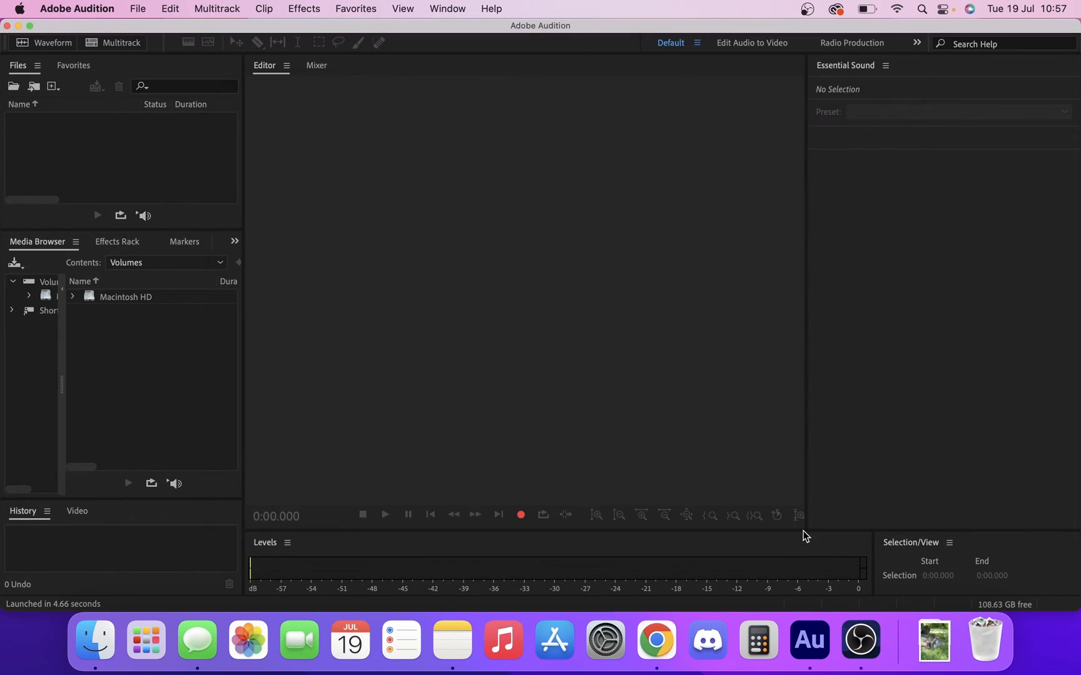